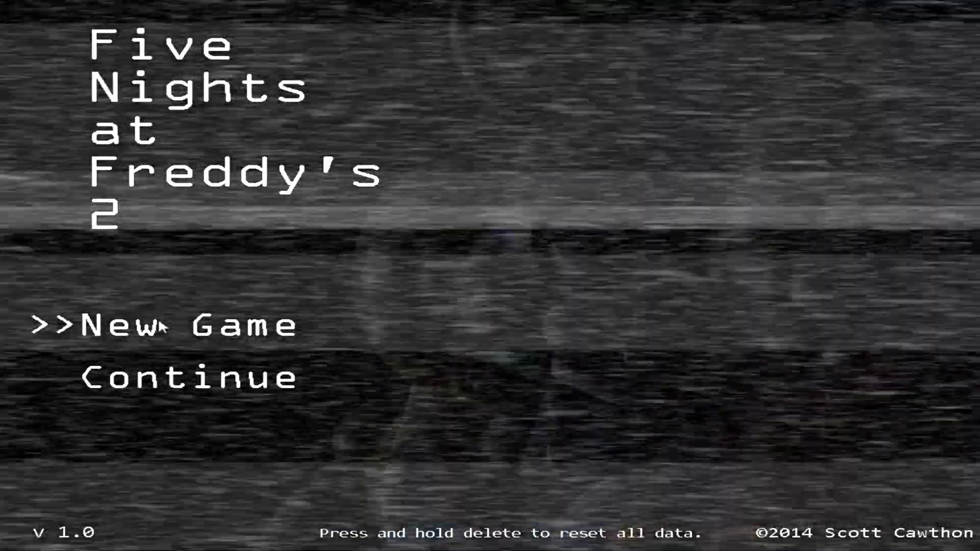
# Start a new game so Night 1 loads at 12 AM with the Show Stage feed up
pyautogui.click(156, 324)
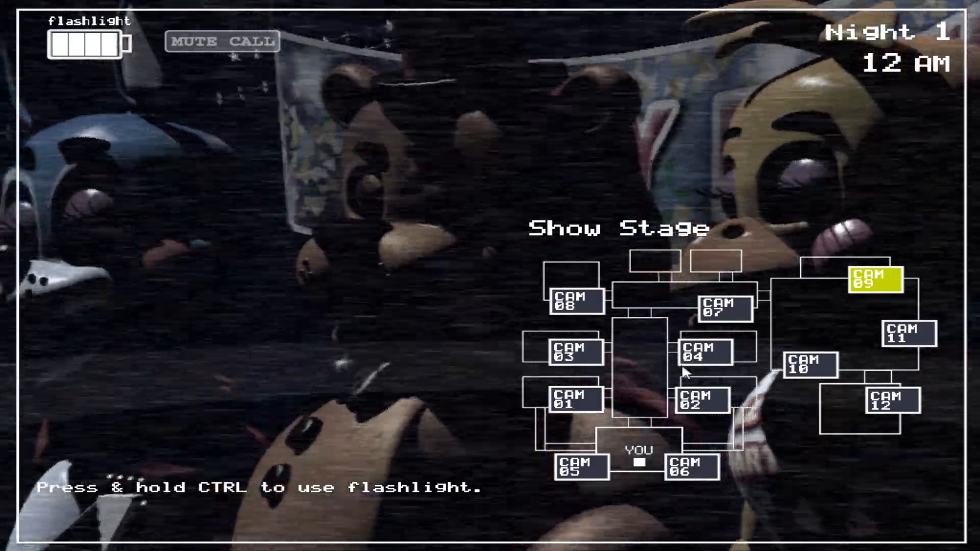
# Cycle through Prize Corner, Game Area, Kid's Cove, Party Room 1 and Party Room 2, then return to the office
pyautogui.click(908, 333)
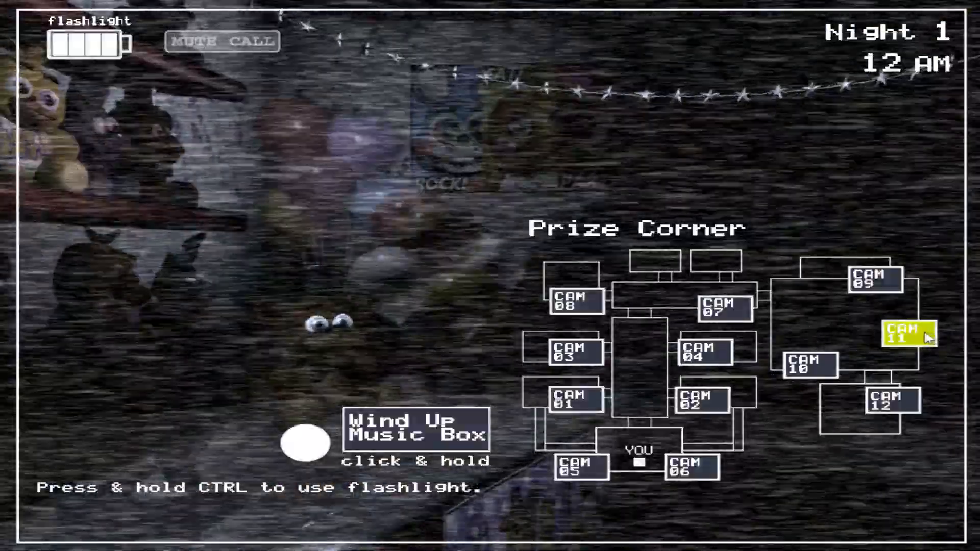
pyautogui.click(806, 365)
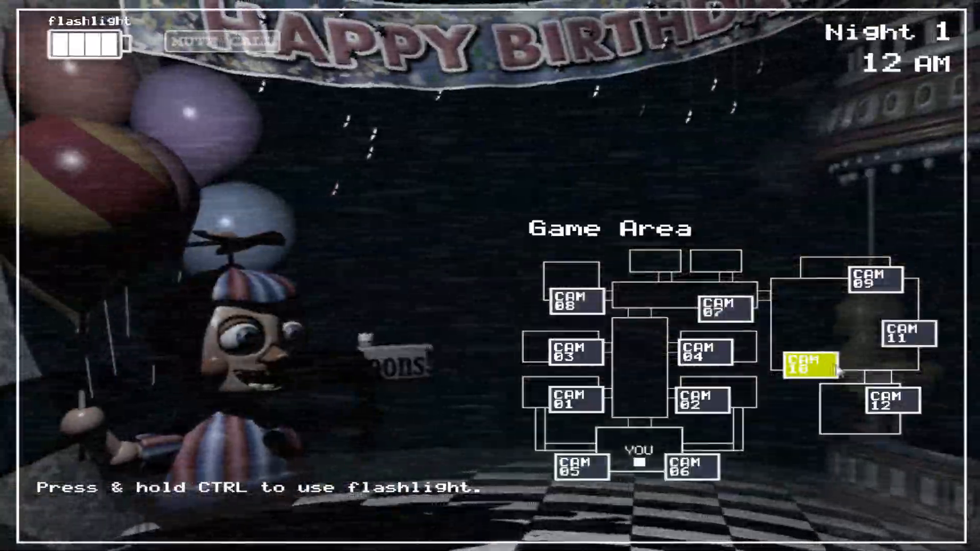
pyautogui.click(889, 402)
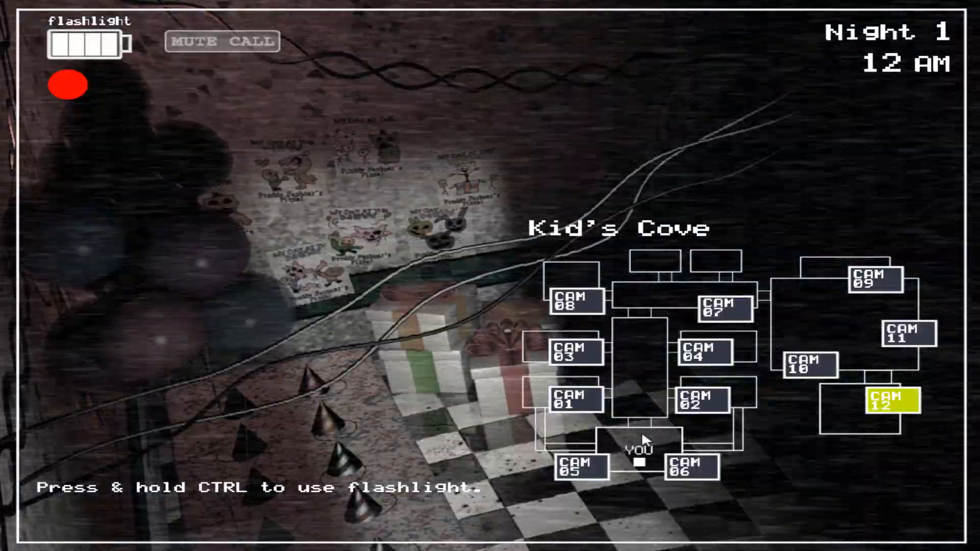
pyautogui.click(572, 403)
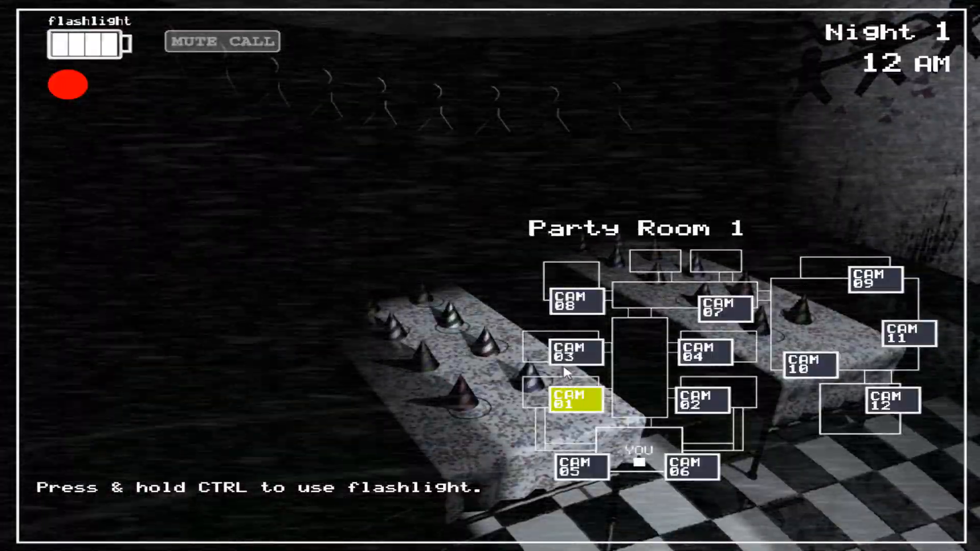
pyautogui.click(702, 403)
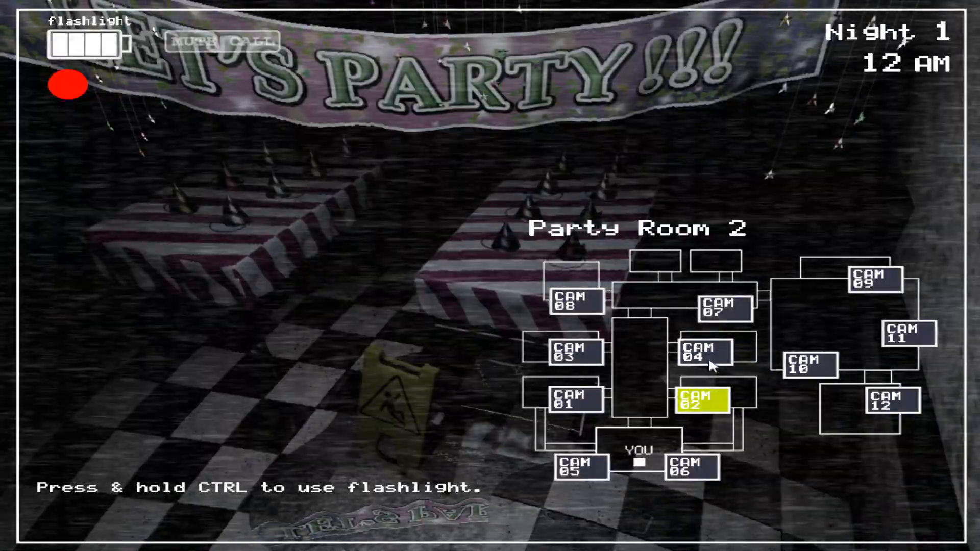
pyautogui.click(723, 306)
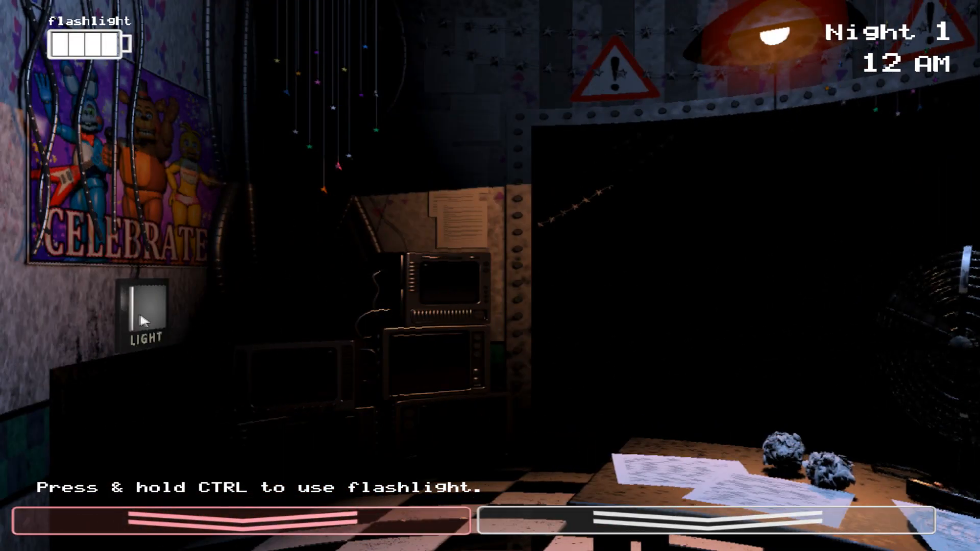
pyautogui.moveTo(684, 316)
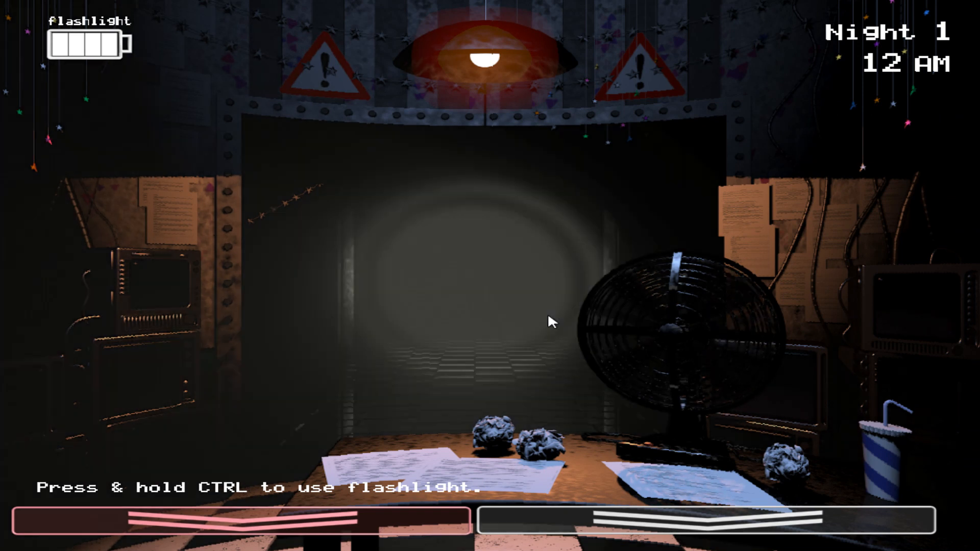
# Shine the flashlight down the main hallway to confirm it is empty
pyautogui.press('ctrl')
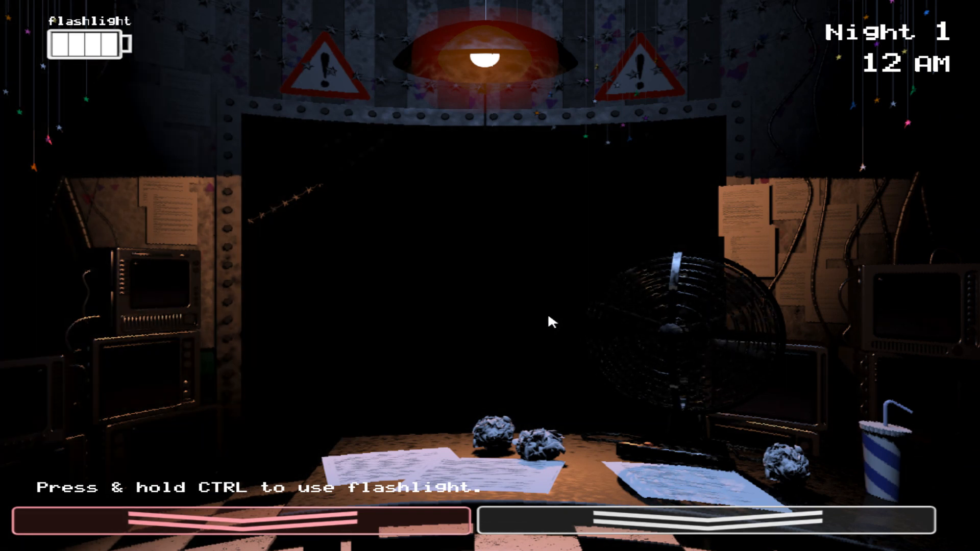
pyautogui.moveTo(613, 311)
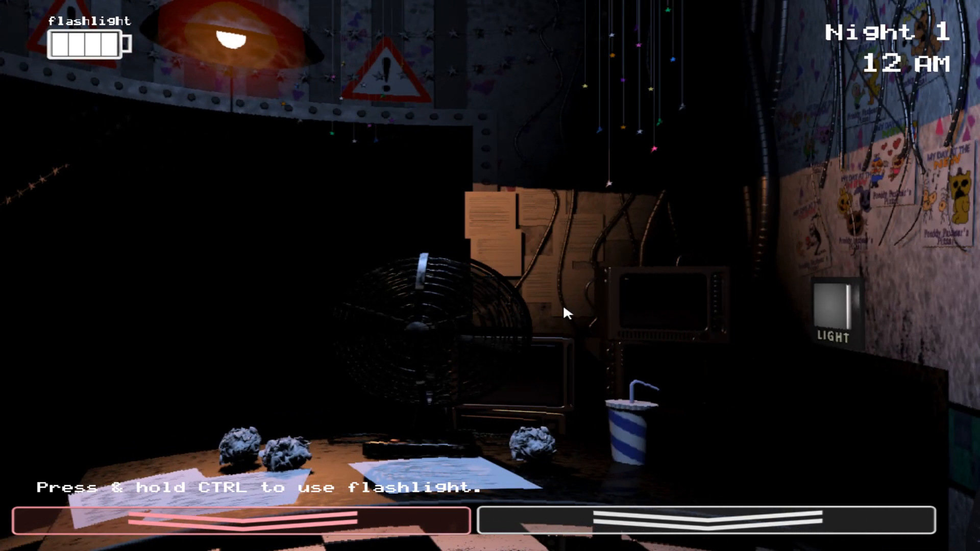
pyautogui.moveTo(330, 396)
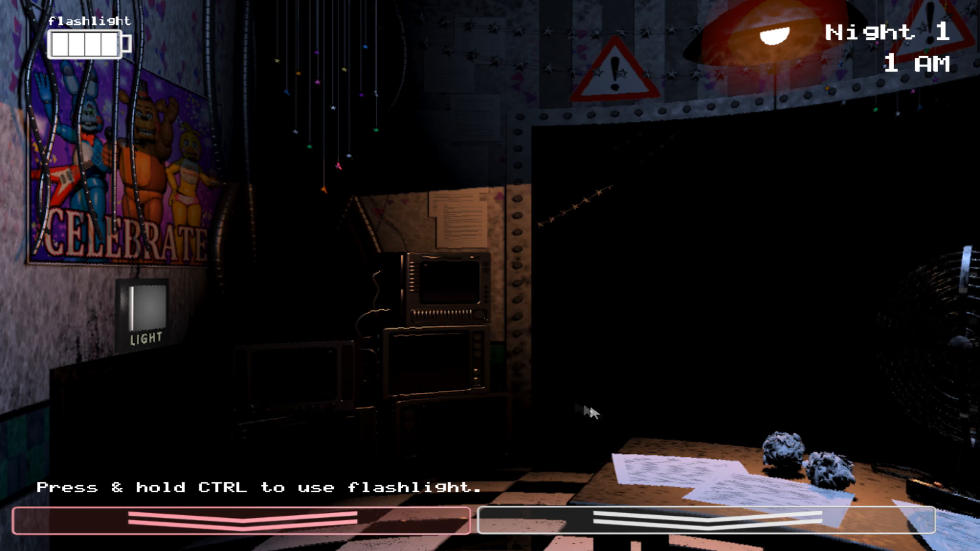
pyautogui.moveTo(597, 391)
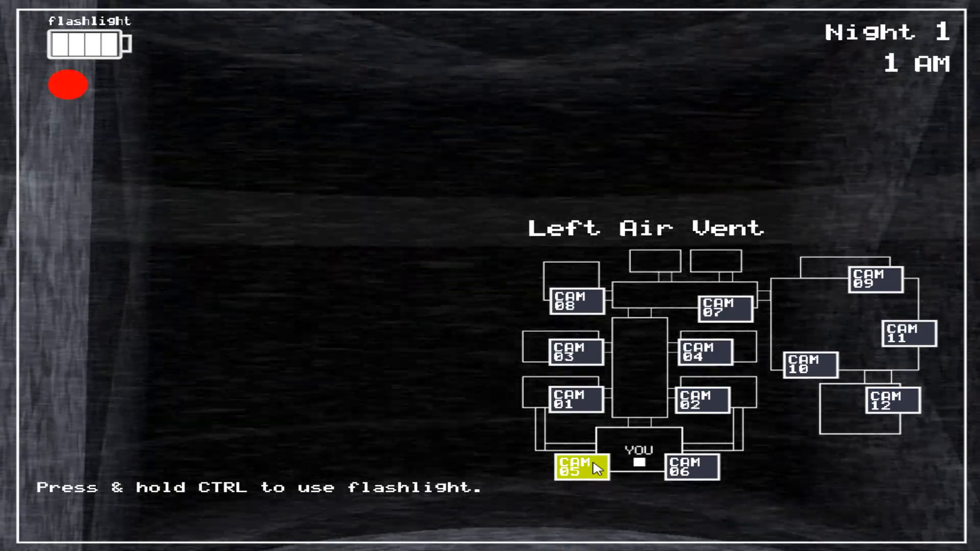
# Switch the monitor to the Left Air Vent camera at 1 AM
pyautogui.click(873, 280)
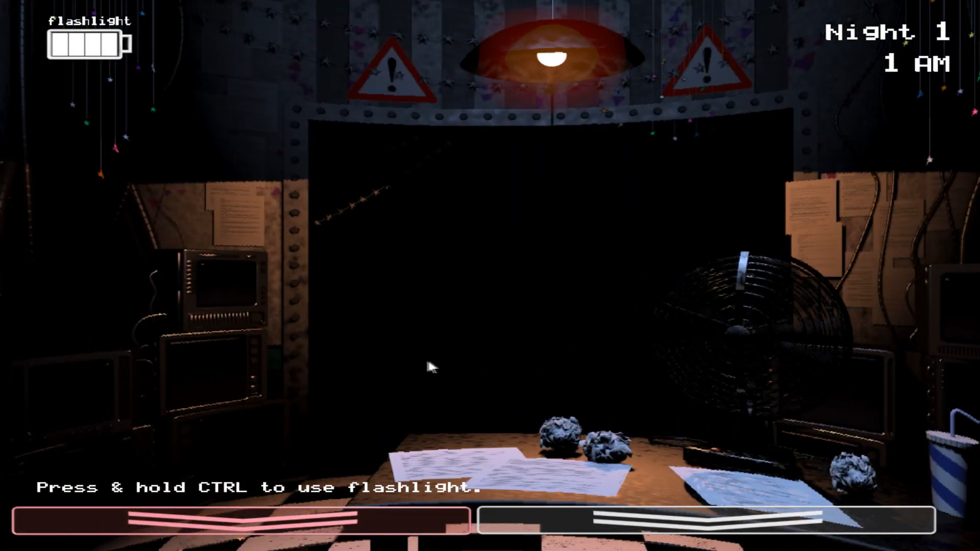
pyautogui.moveTo(574, 338)
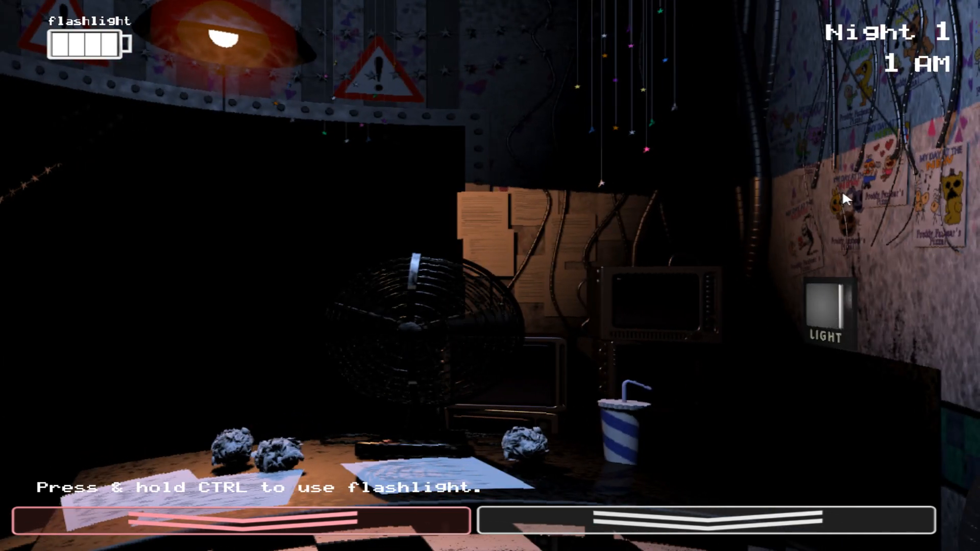
pyautogui.moveTo(838, 111)
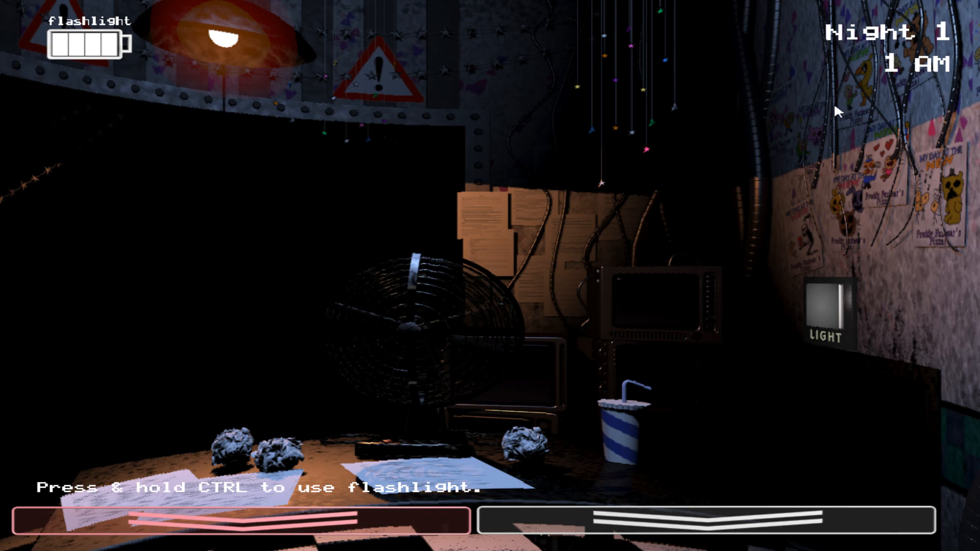
pyautogui.moveTo(599, 154)
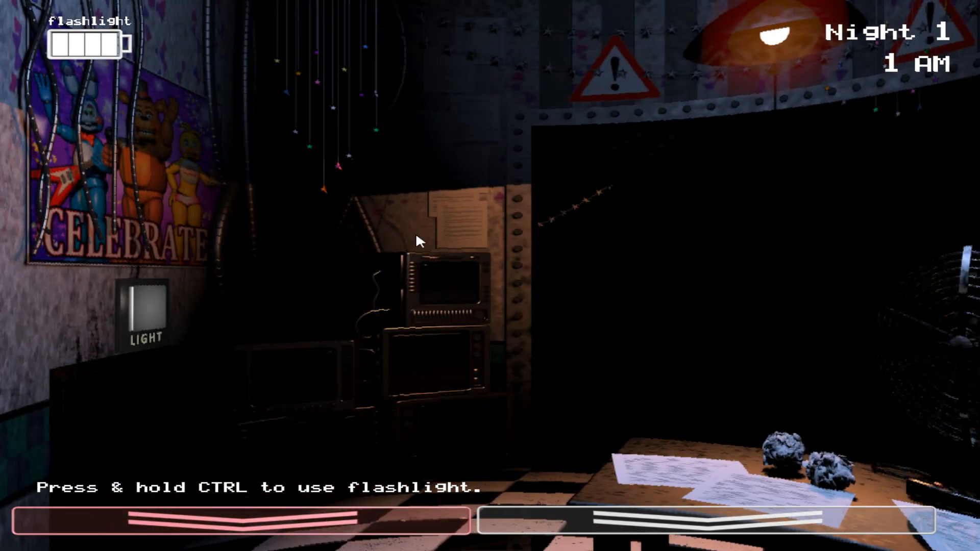
pyautogui.moveTo(344, 277)
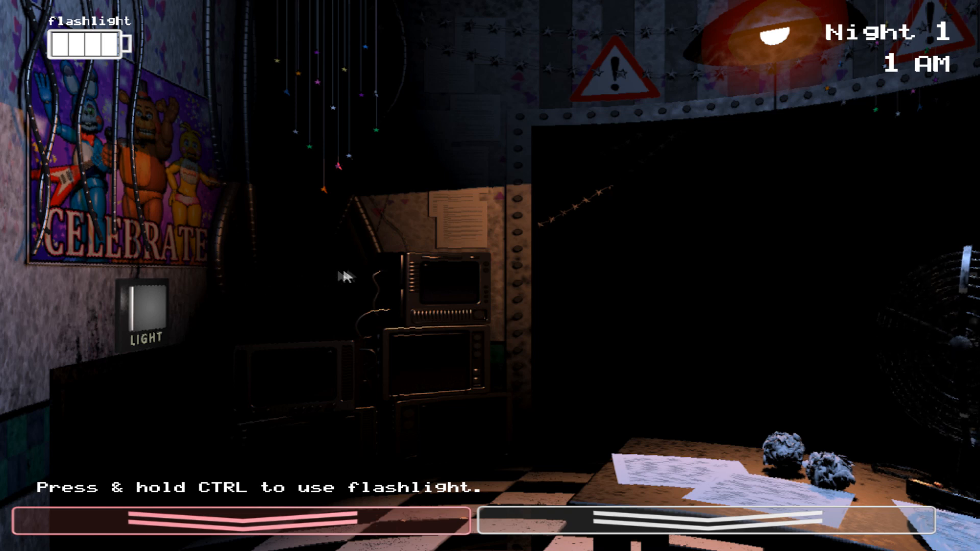
pyautogui.moveTo(598, 315)
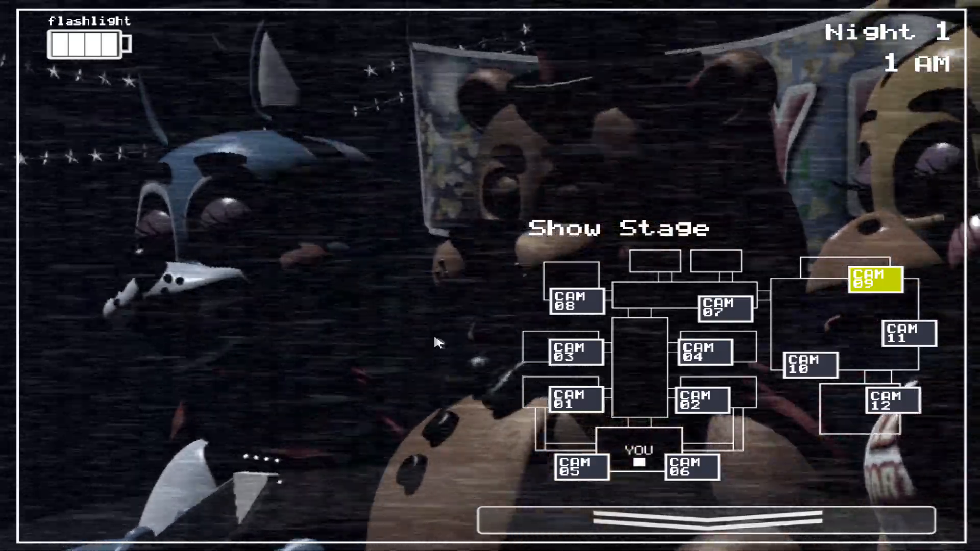
# Cycle Prize Corner, Kid's Cove, Party Rooms 4, 1 and 2, Right Air Vent and Show Stage, then lower the monitor
pyautogui.click(904, 335)
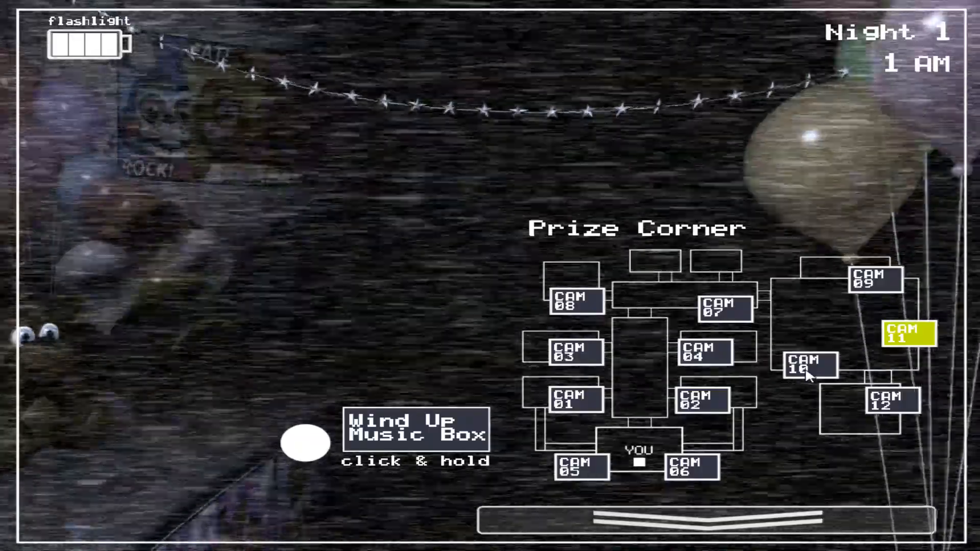
pyautogui.click(888, 403)
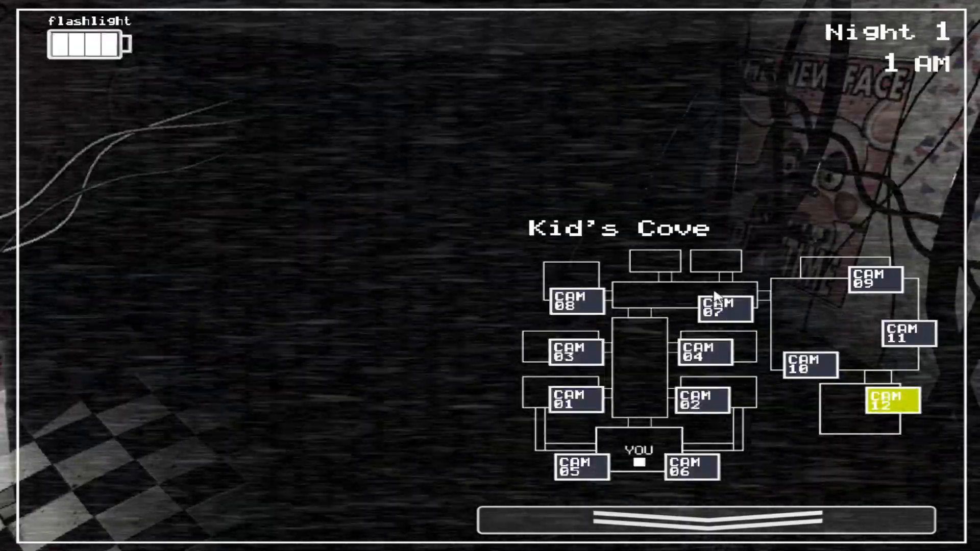
pyautogui.click(703, 351)
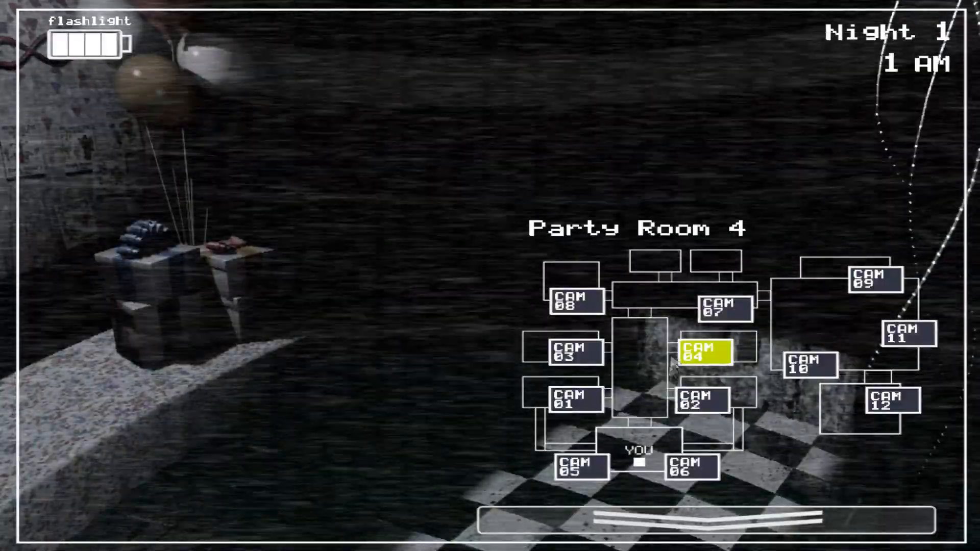
pyautogui.click(573, 404)
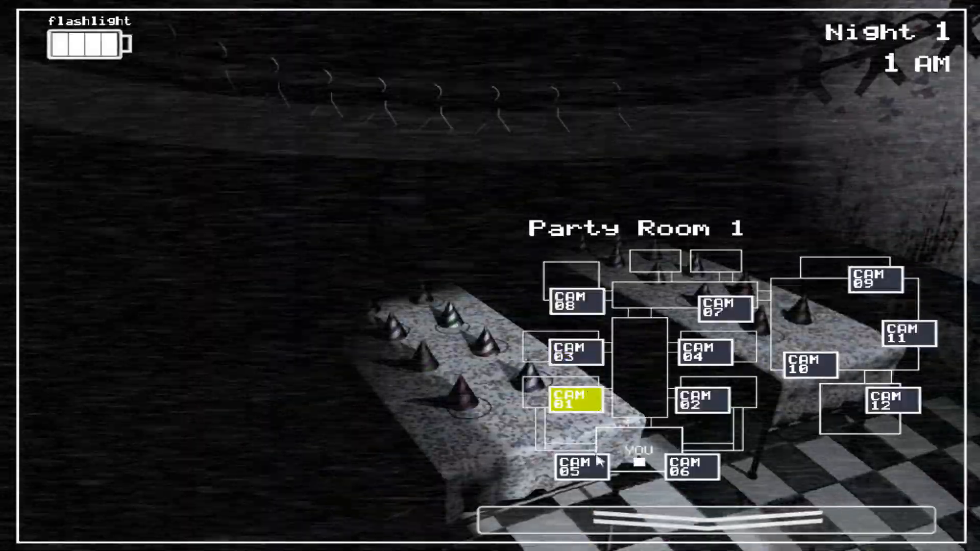
pyautogui.click(688, 466)
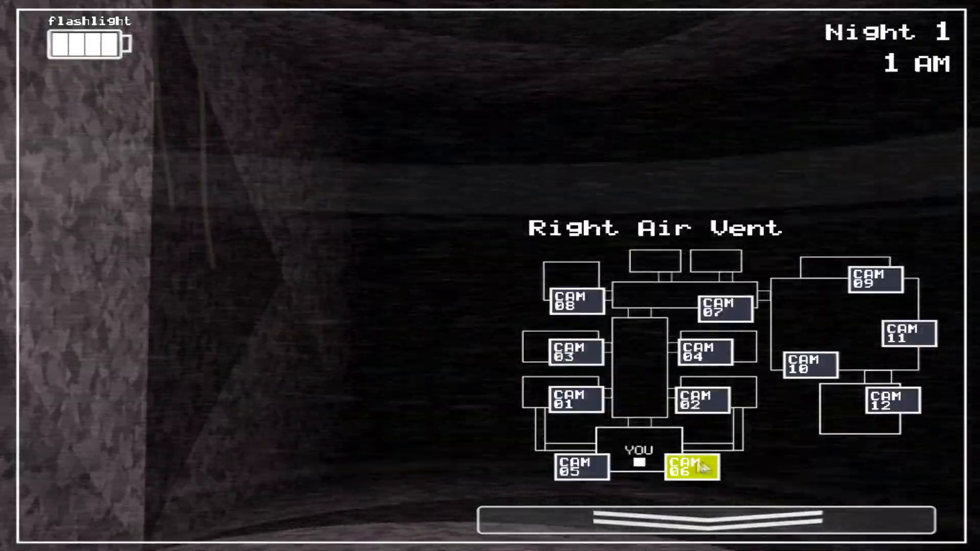
pyautogui.click(703, 400)
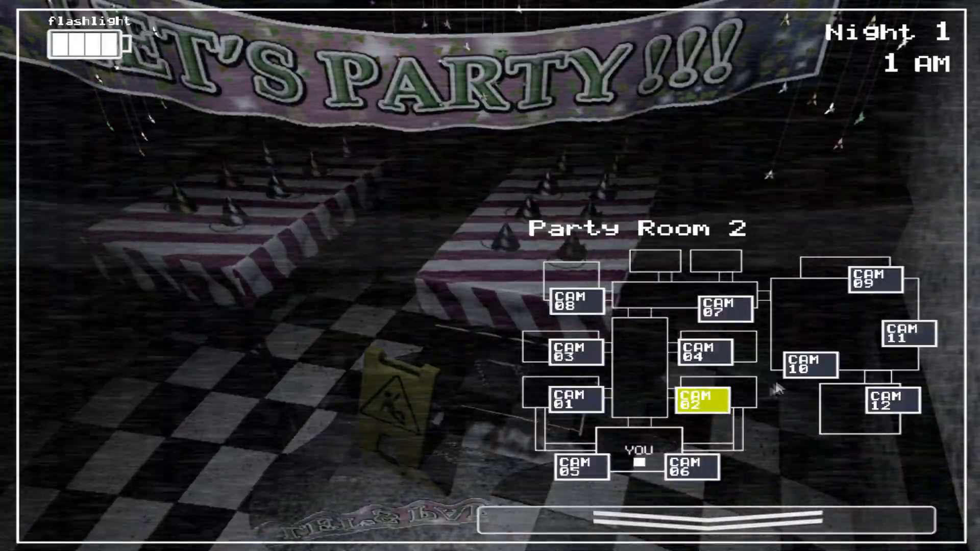
pyautogui.click(869, 280)
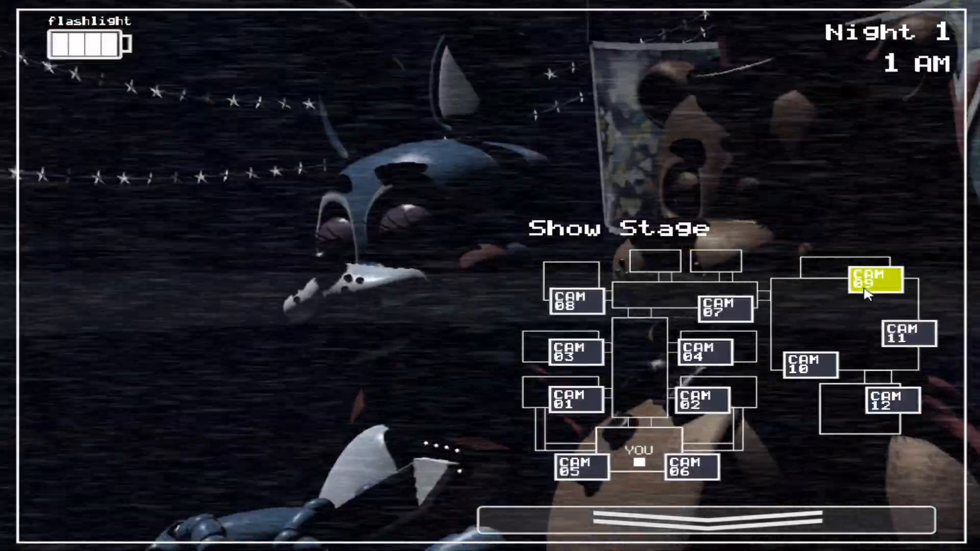
pyautogui.click(656, 517)
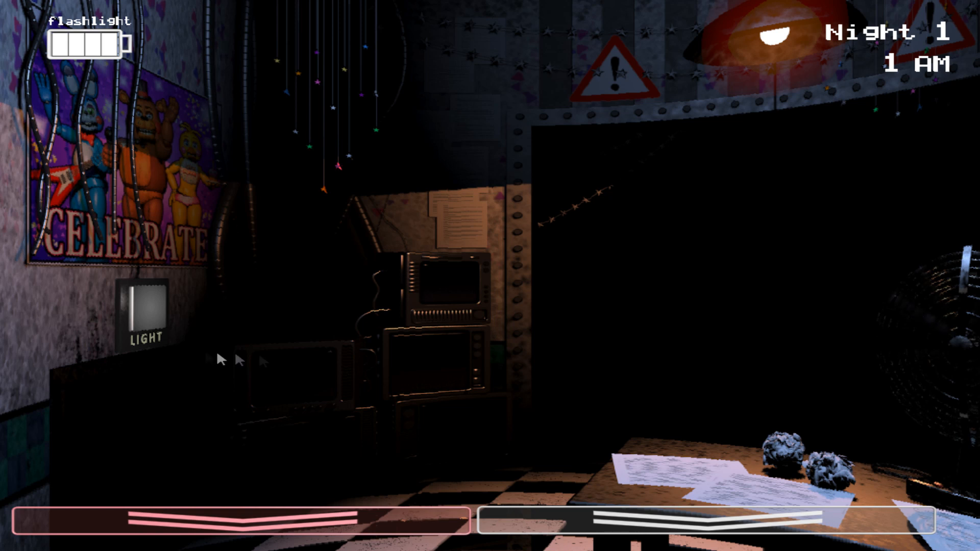
pyautogui.moveTo(262, 354)
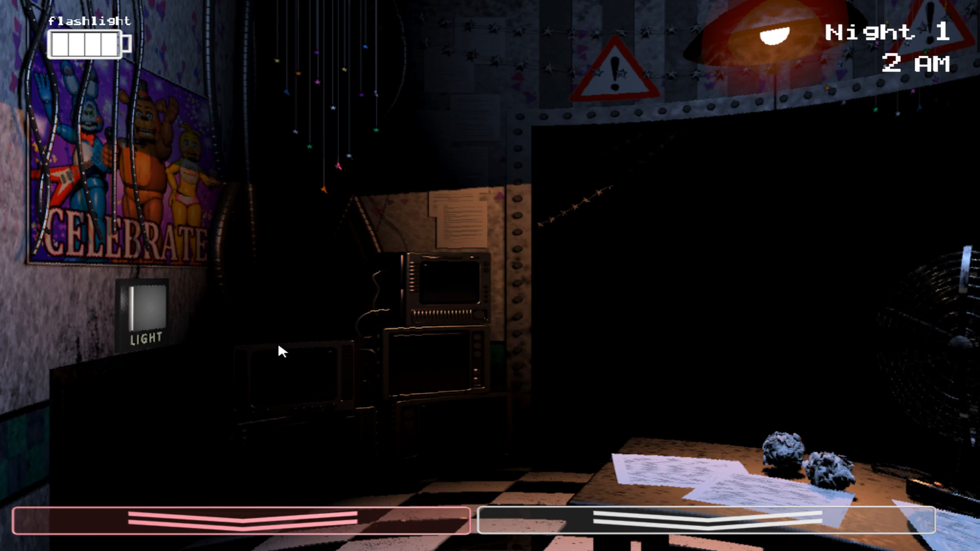
pyautogui.moveTo(560, 325)
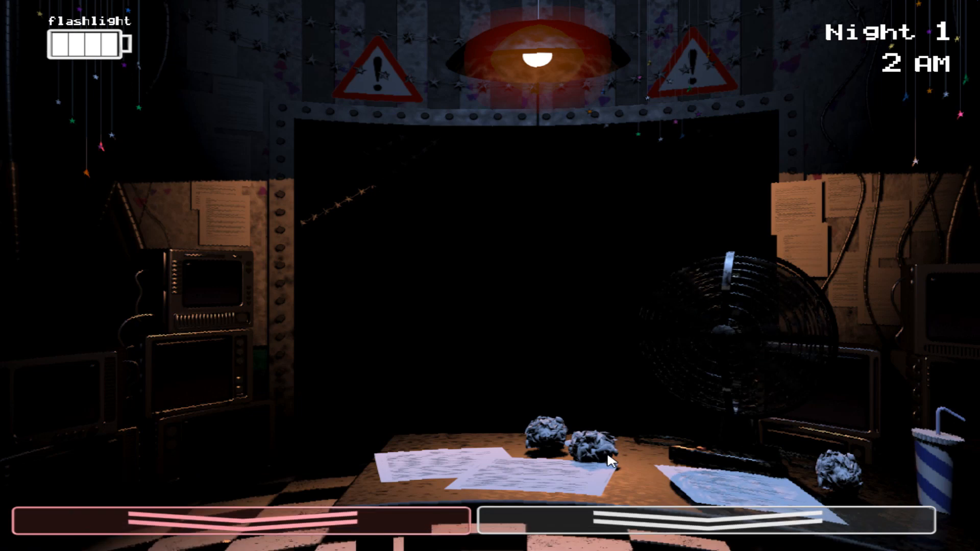
pyautogui.moveTo(606, 436)
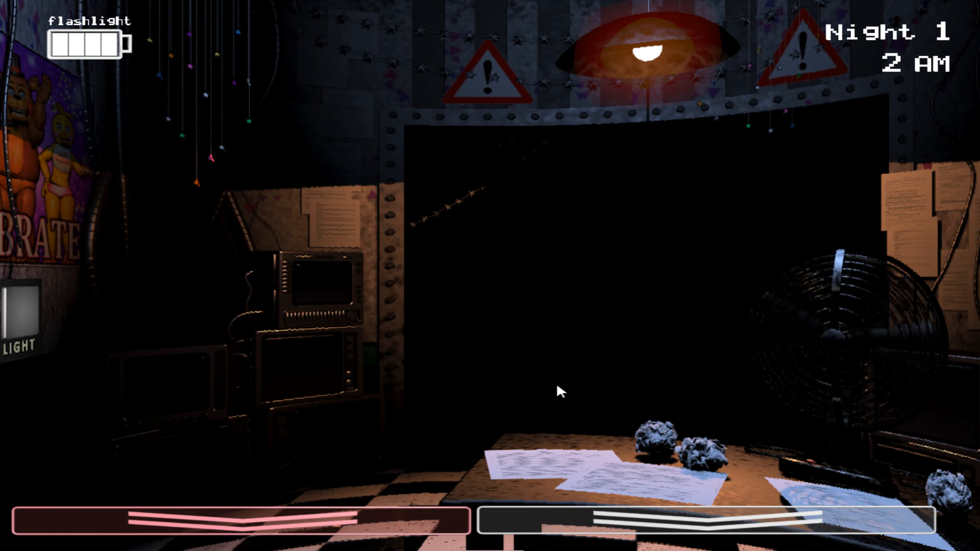
pyautogui.moveTo(194, 358)
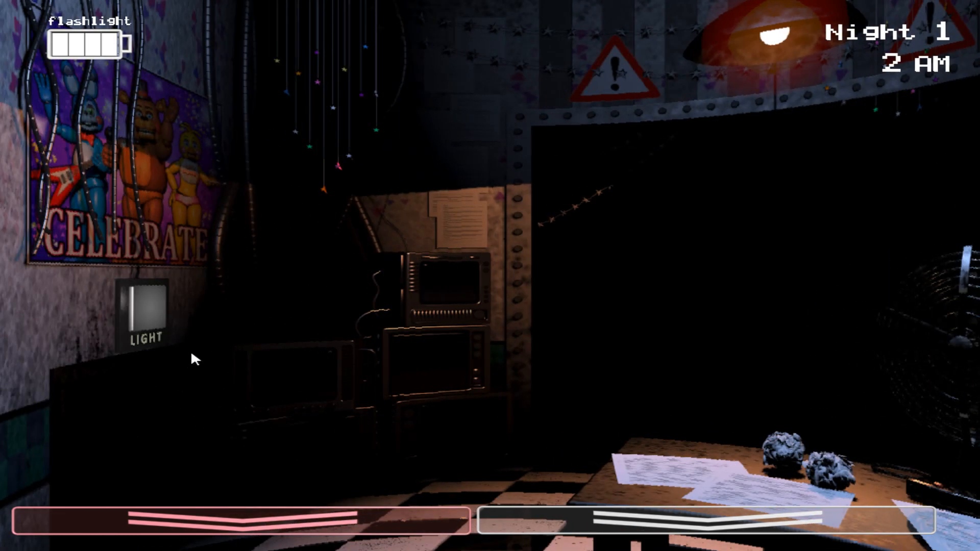
pyautogui.moveTo(182, 329)
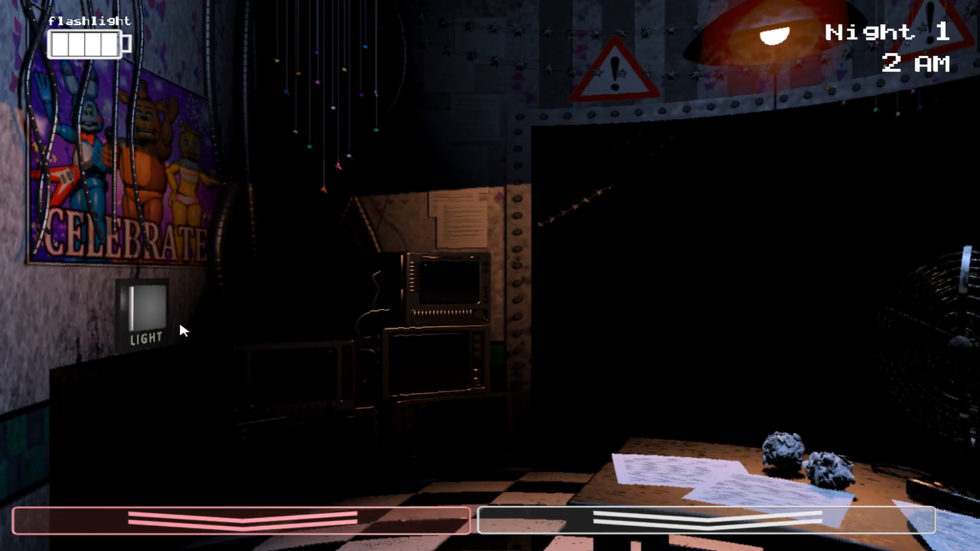
pyautogui.moveTo(143, 312)
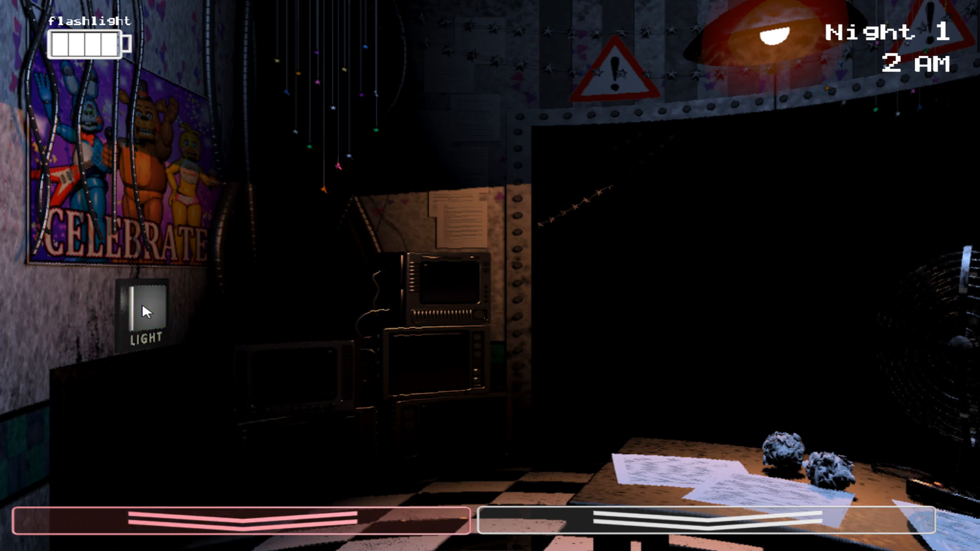
# Turn on the left vent light to confirm the vent opening is empty at 2 AM
pyautogui.click(143, 309)
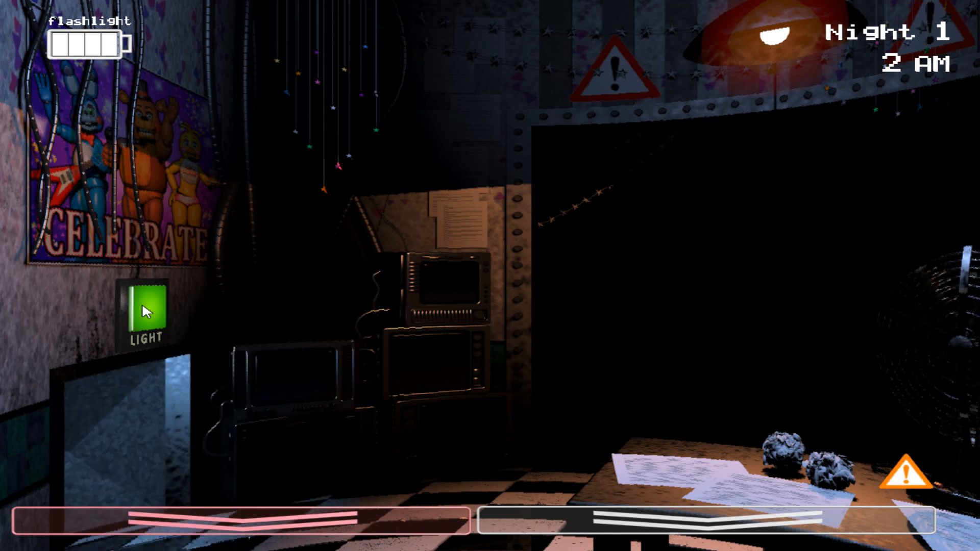